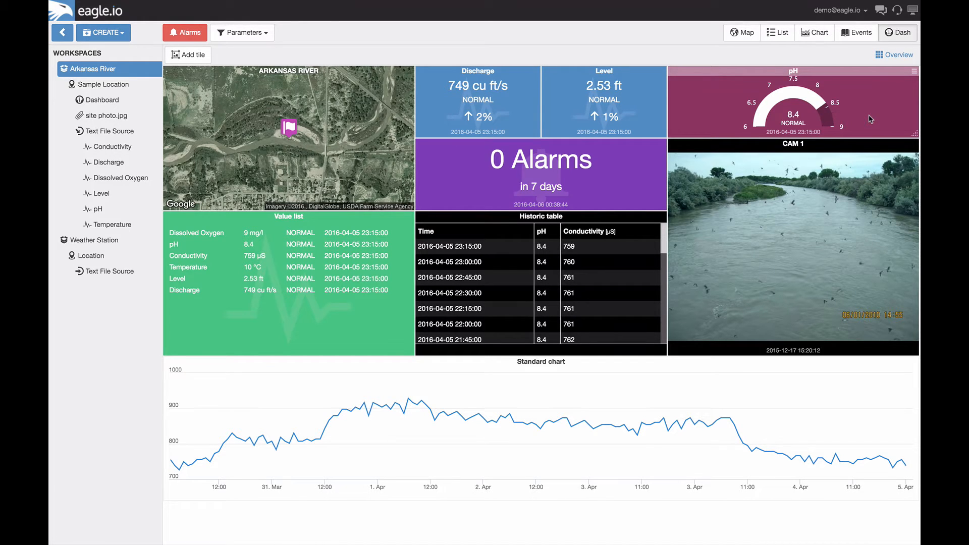
mouse_move(825, 57)
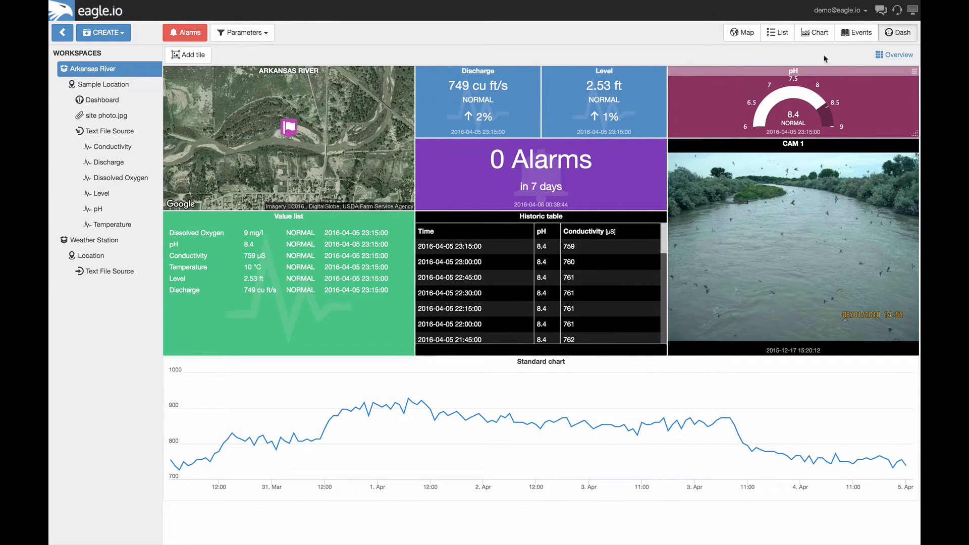
Step: Show the Arkansas River historic data as one chart per parameter
left_click(814, 32)
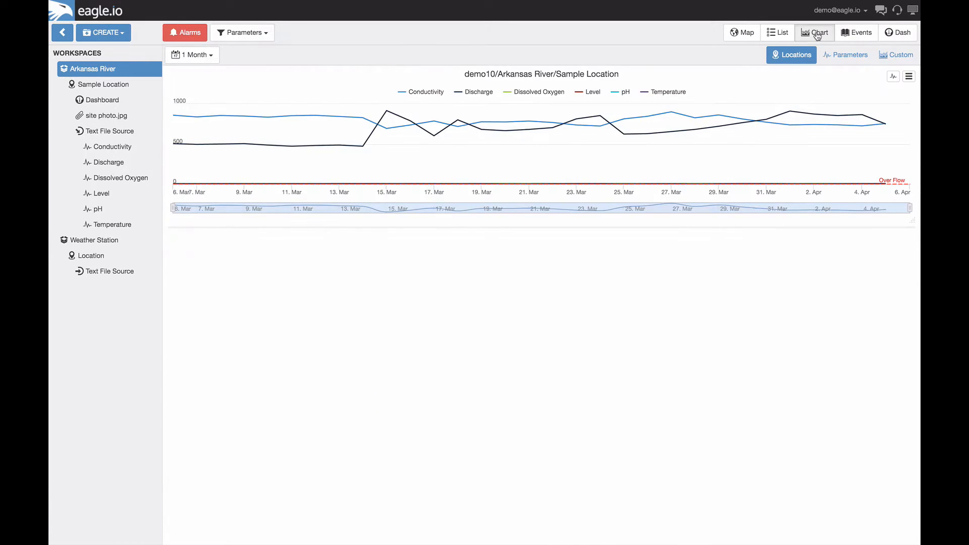
left_click(846, 54)
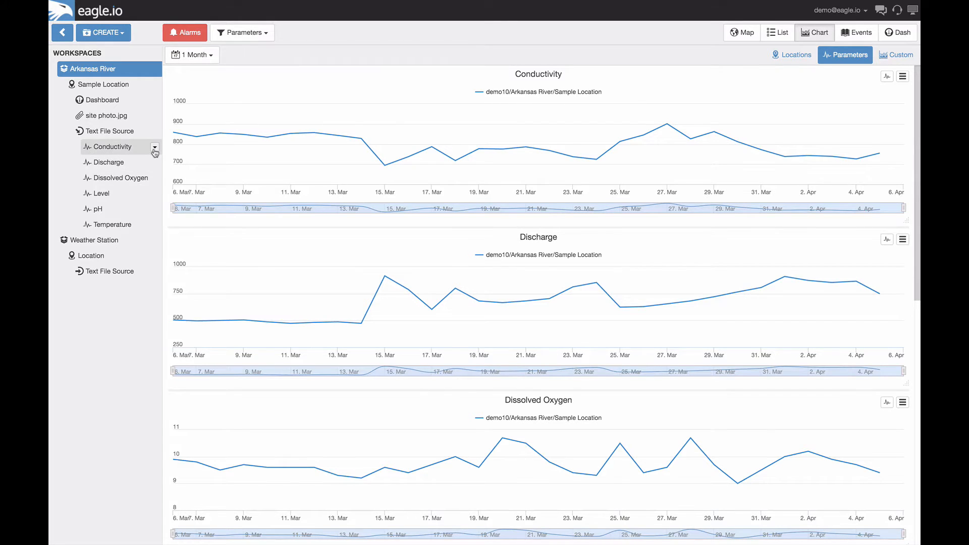
Step: Set Conductivity's chart line type to Spline in its properties and reveal the Data options
left_click(153, 150)
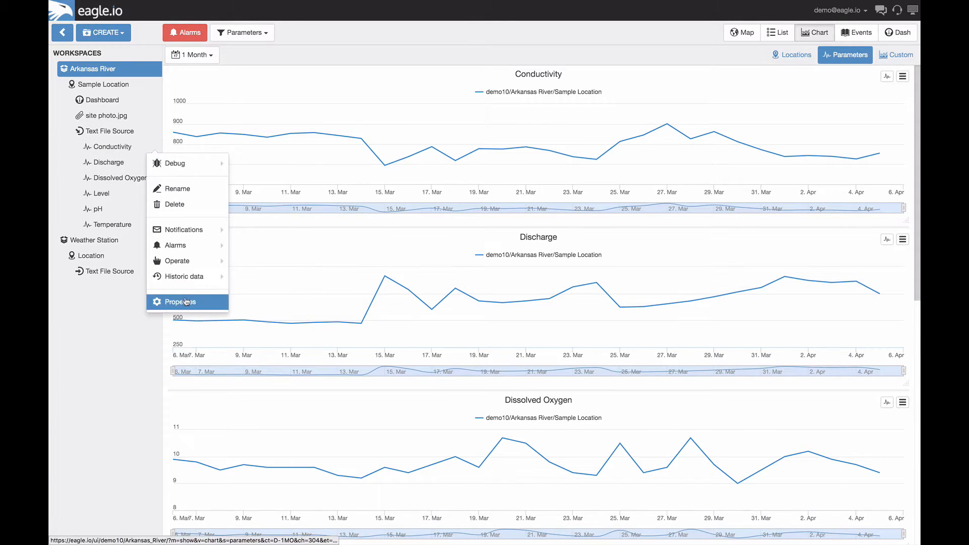
left_click(181, 302)
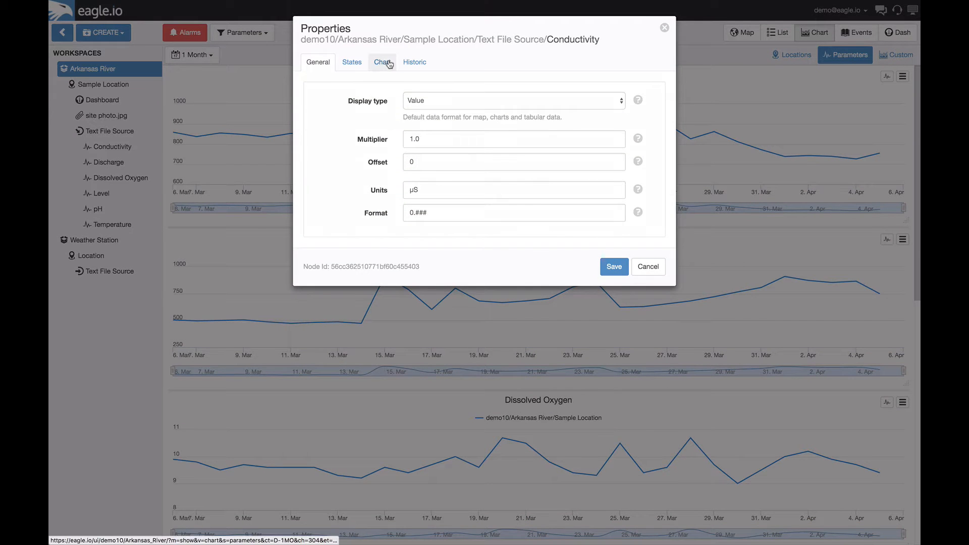
left_click(381, 61)
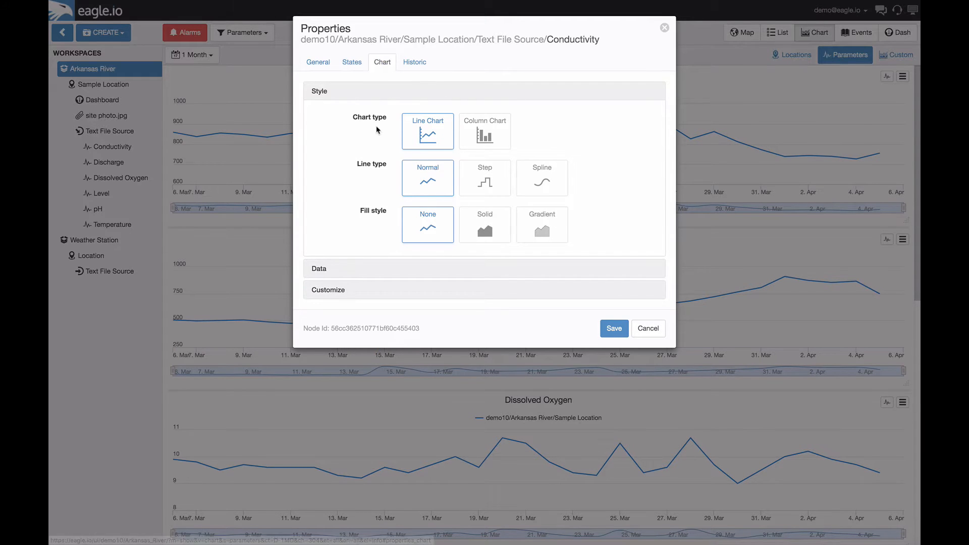
left_click(541, 177)
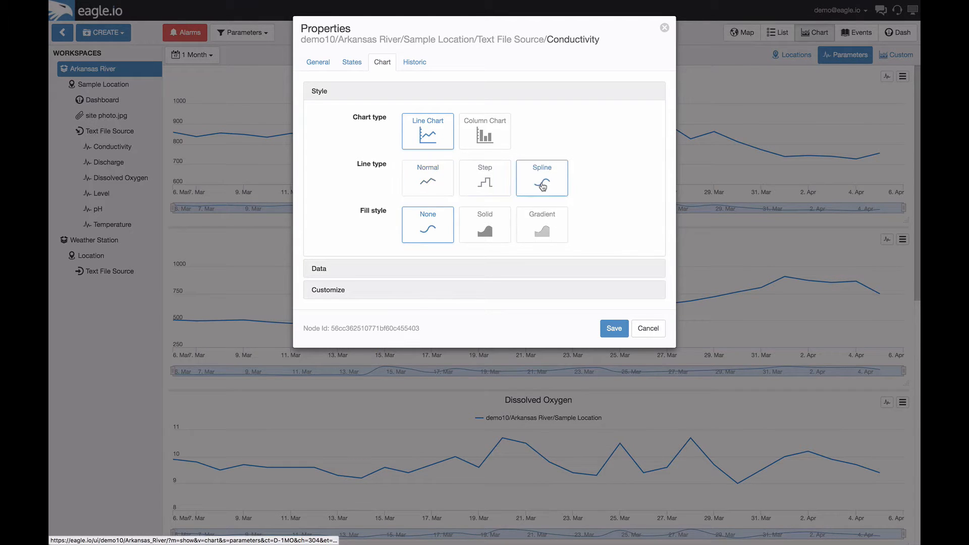
left_click(541, 224)
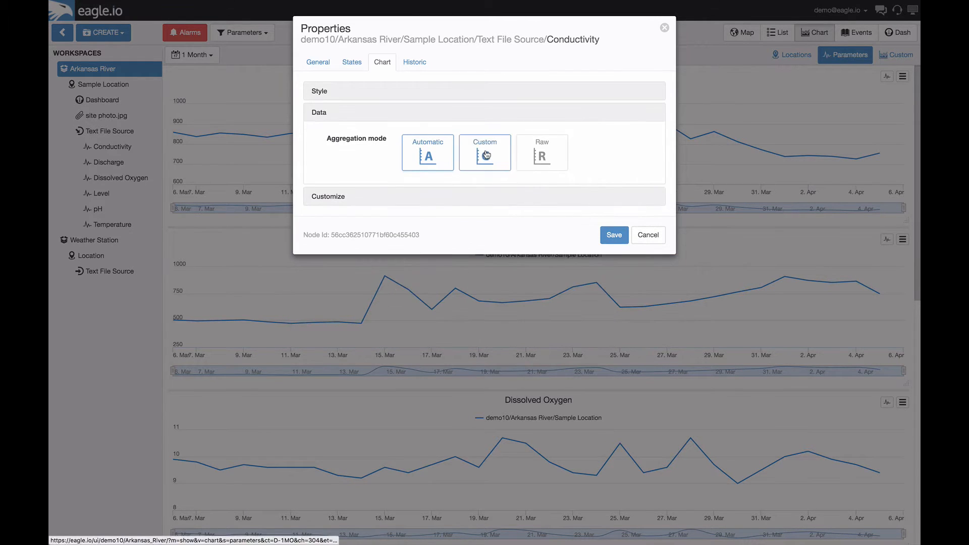
Step: Use Custom aggregation for Conductivity: Average over a Fixed Period of 4H
left_click(485, 152)
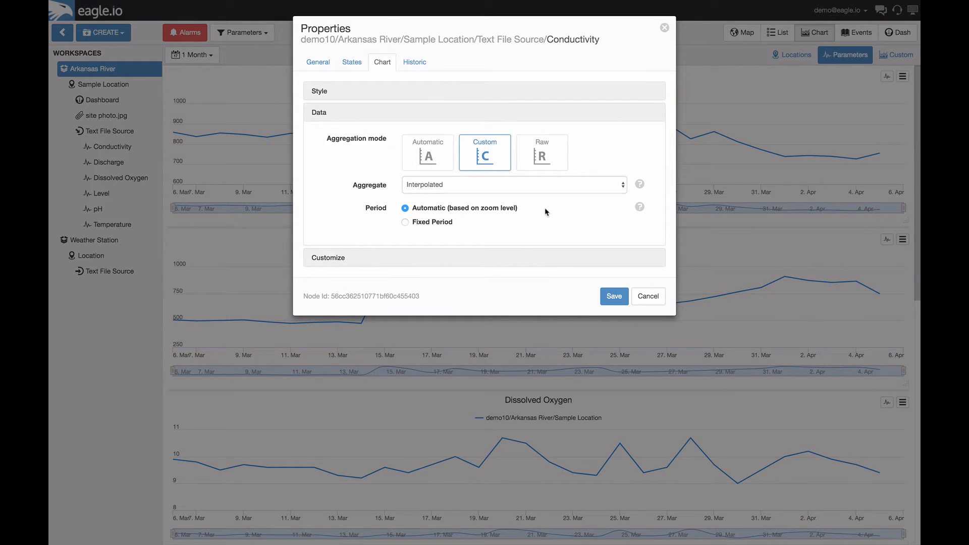
left_click(512, 184)
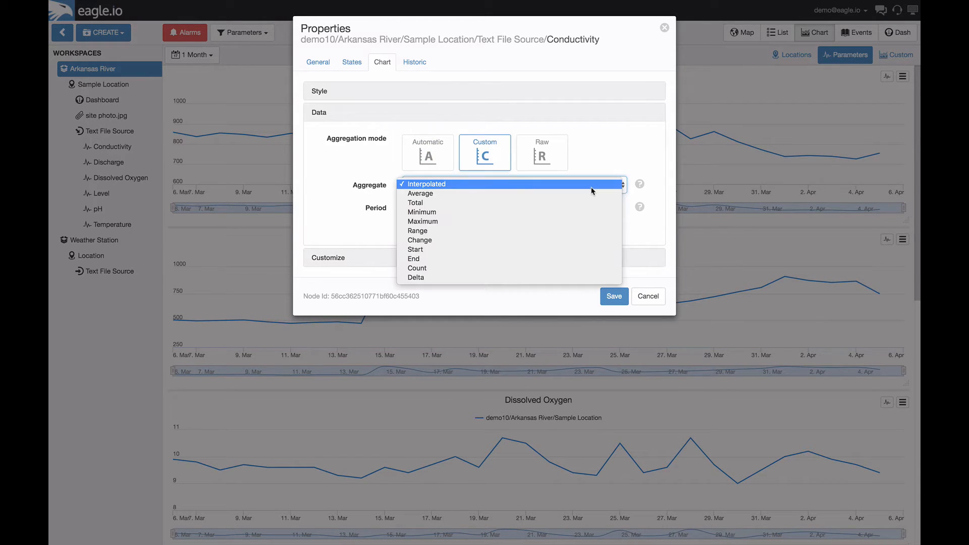
left_click(420, 192)
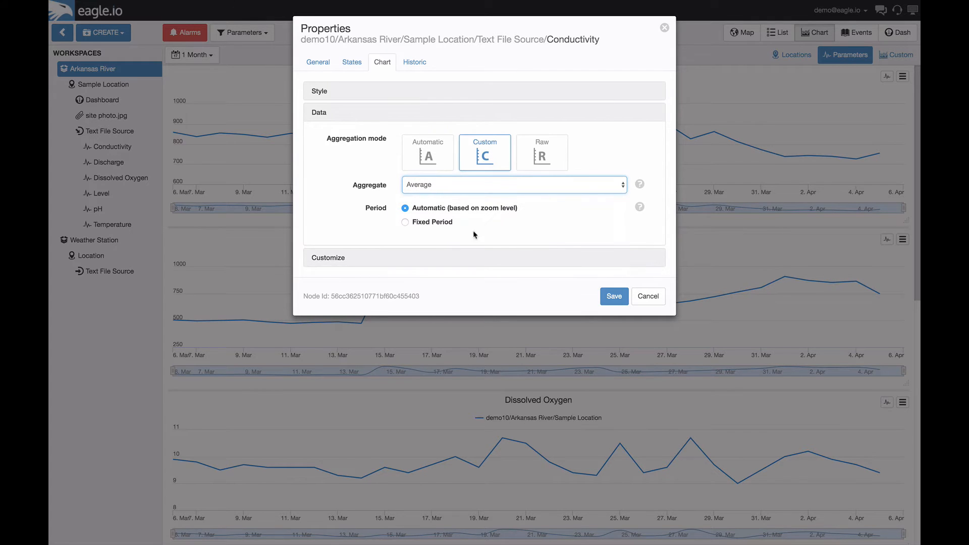
left_click(405, 222)
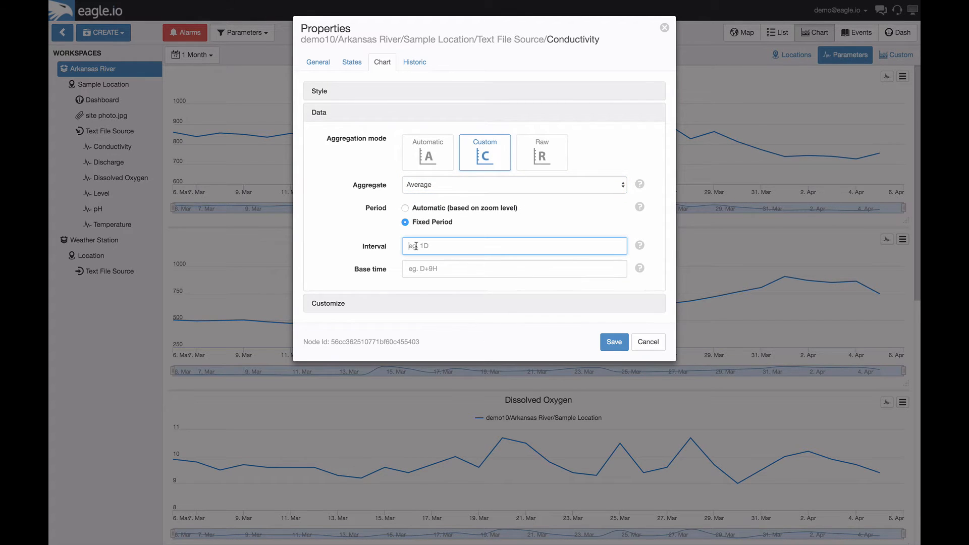
type("4H")
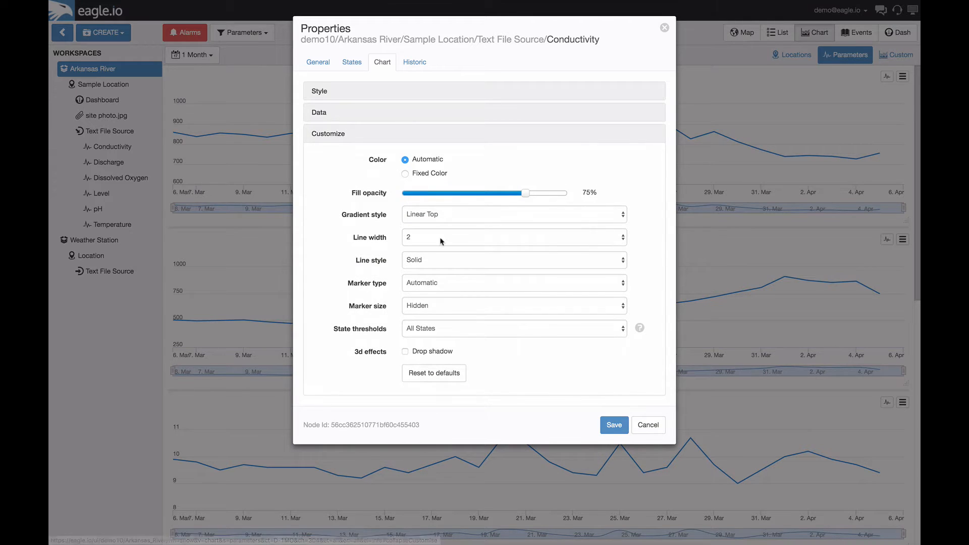
Step: Give Conductivity a fixed green colour and save its chart settings
left_click(405, 172)
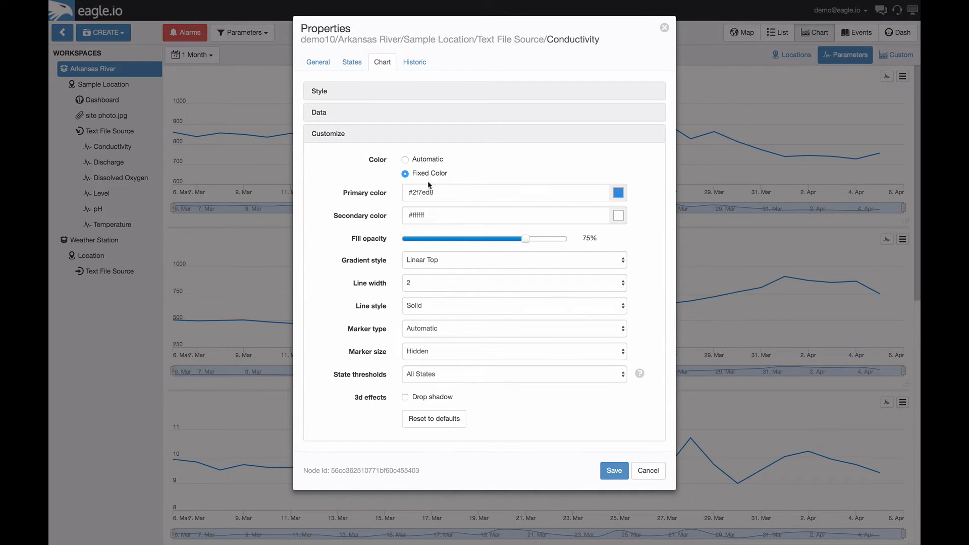
left_click(618, 192)
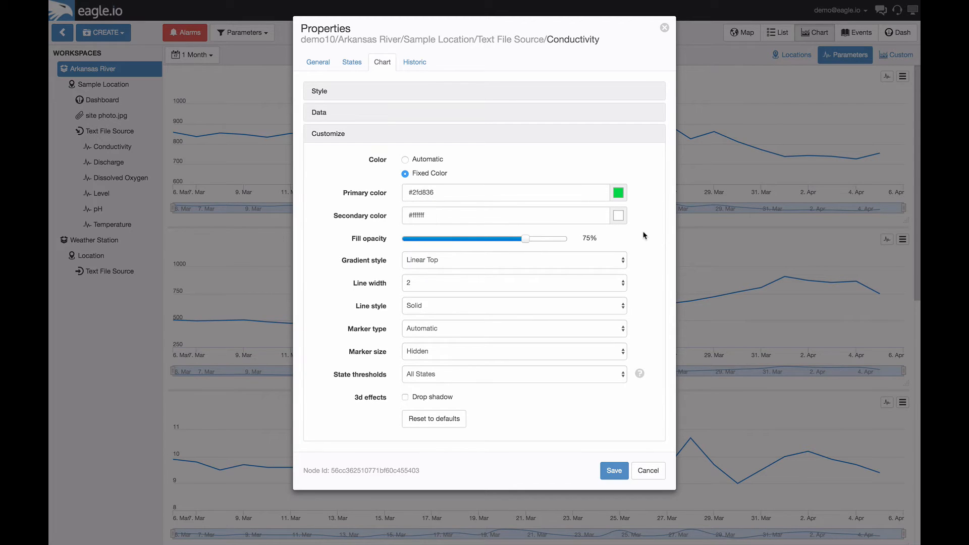
mouse_move(378, 300)
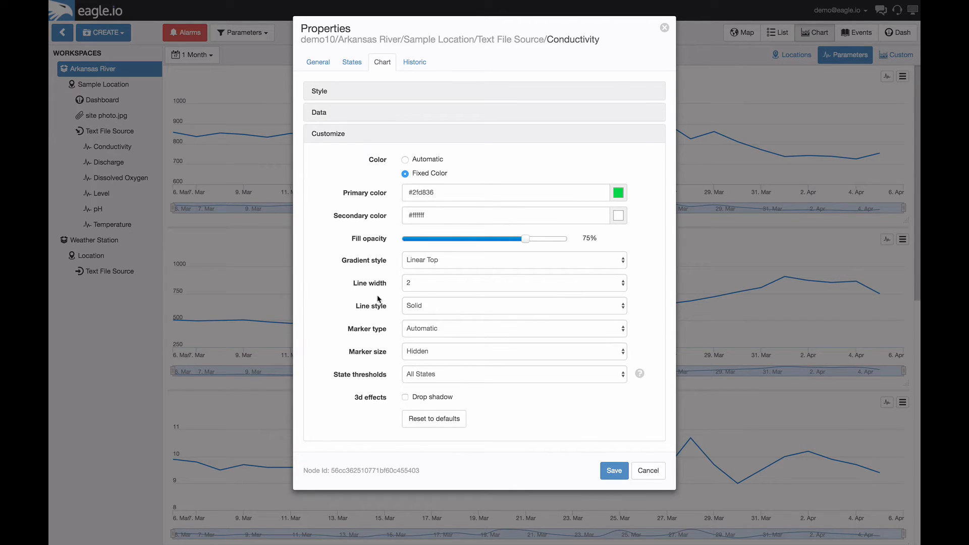
mouse_move(394, 346)
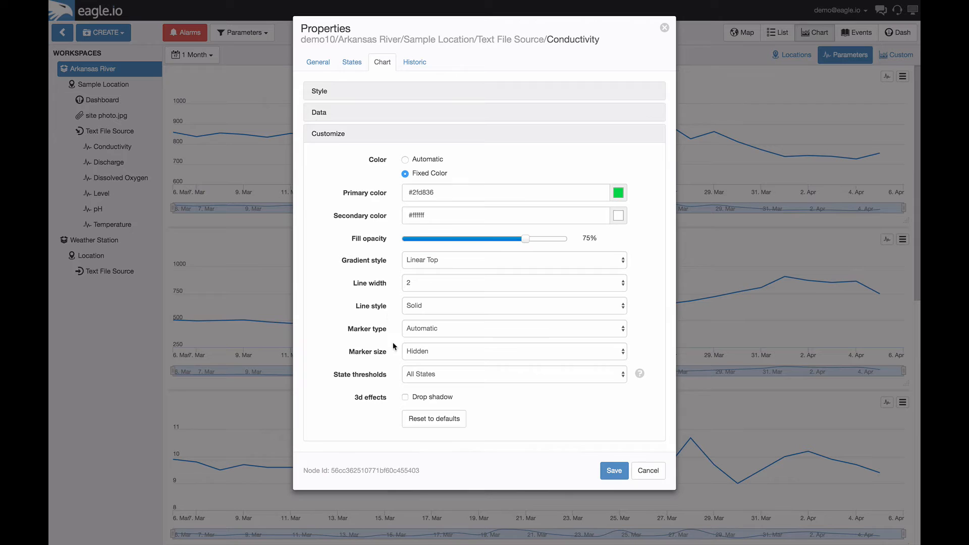
mouse_move(392, 356)
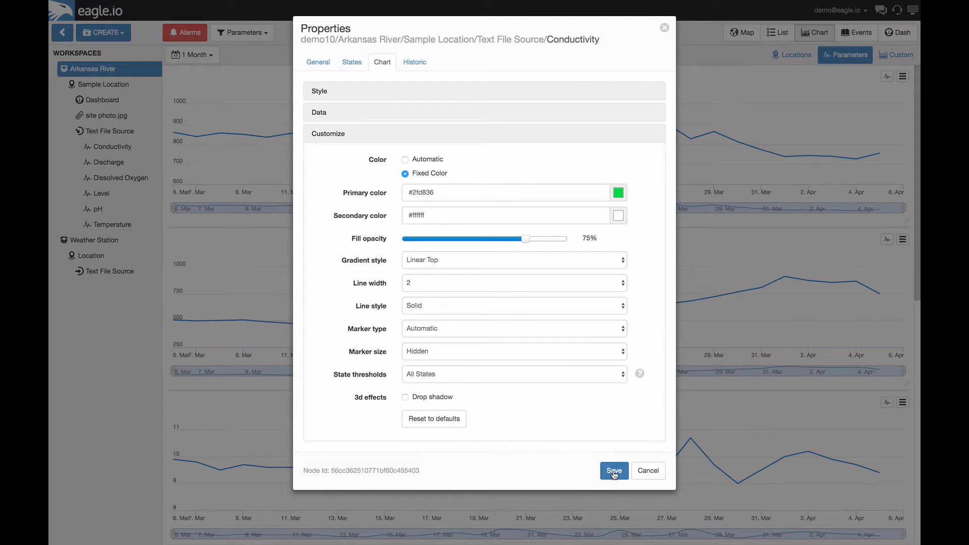
left_click(612, 470)
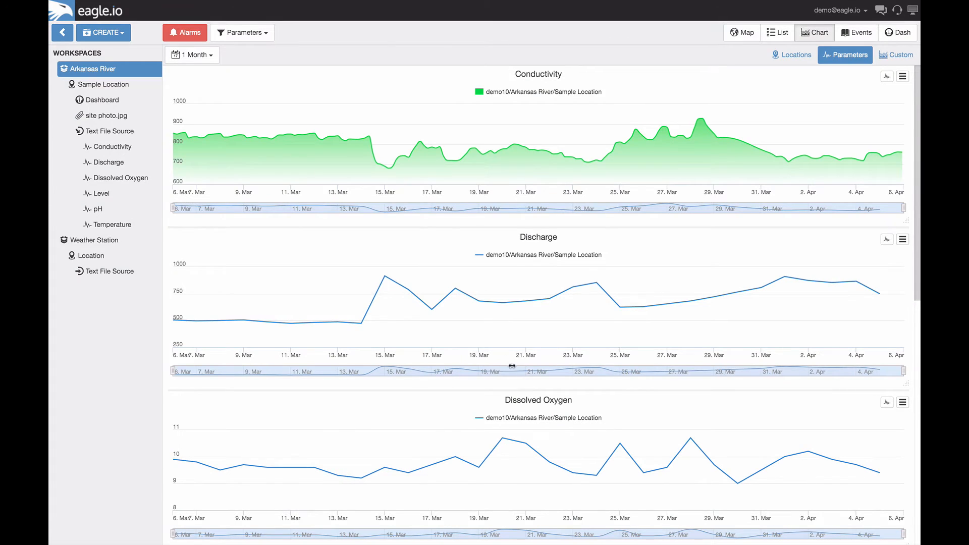
mouse_move(472, 142)
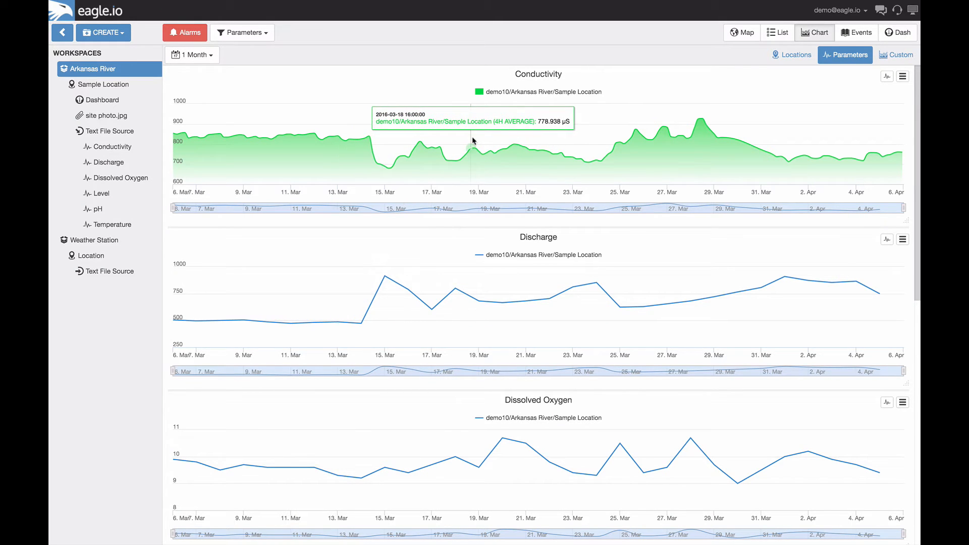
mouse_move(488, 144)
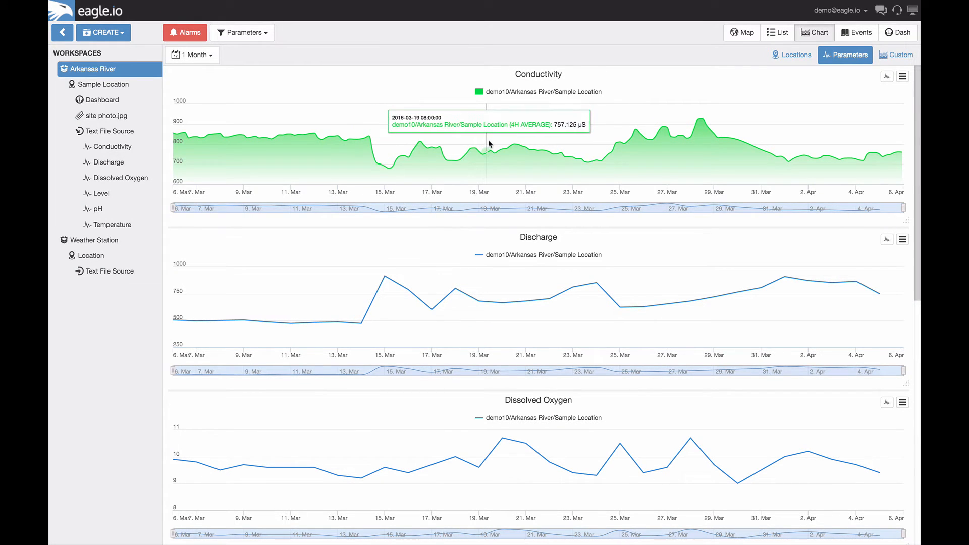
mouse_move(521, 143)
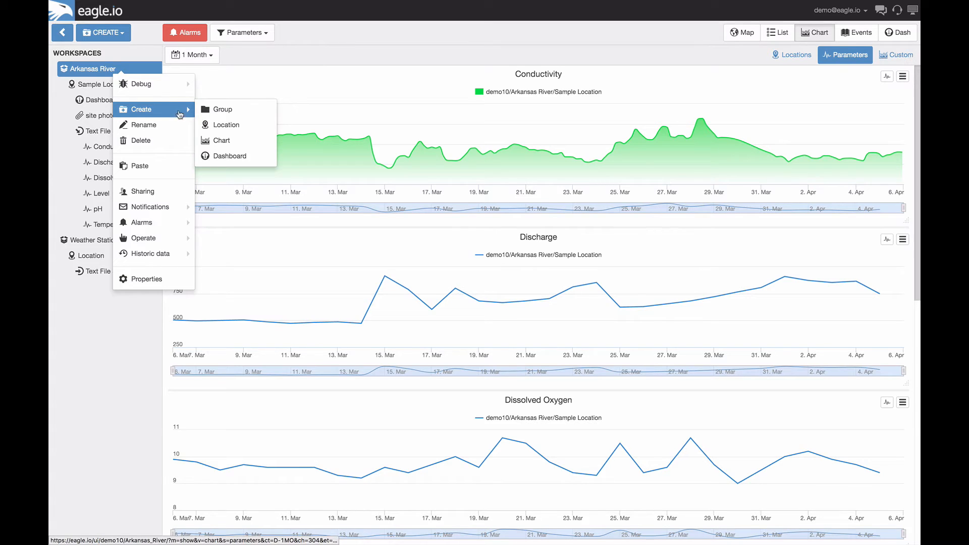
mouse_move(221, 140)
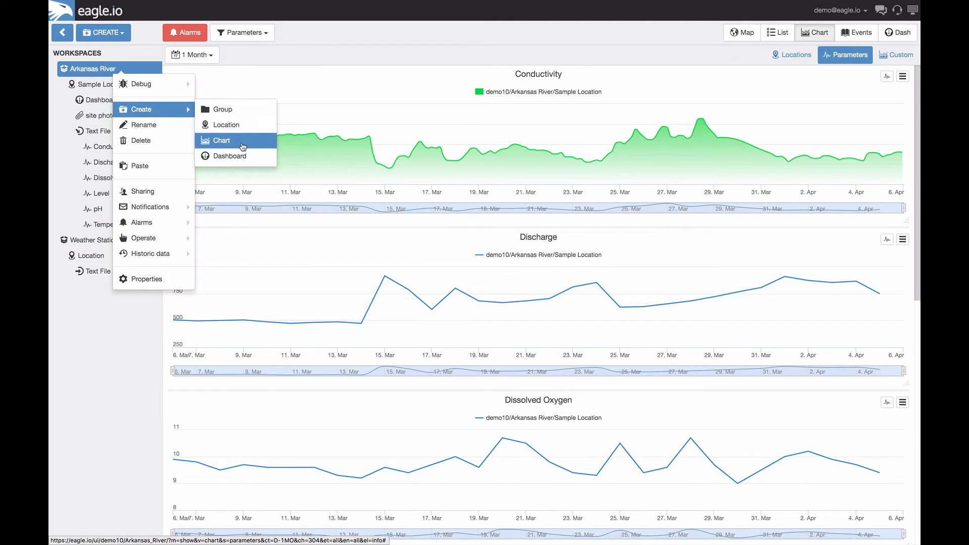
Step: Create a Historic Chart under Arkansas River with Temperature and Dissolved Oxygen, then view its properties
left_click(221, 140)
type("Historic Chart")
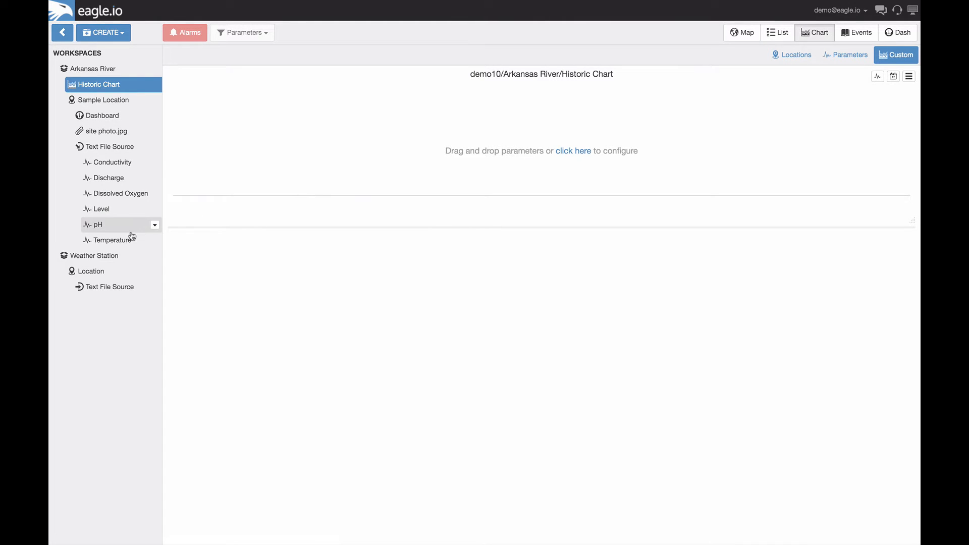
mouse_move(108, 241)
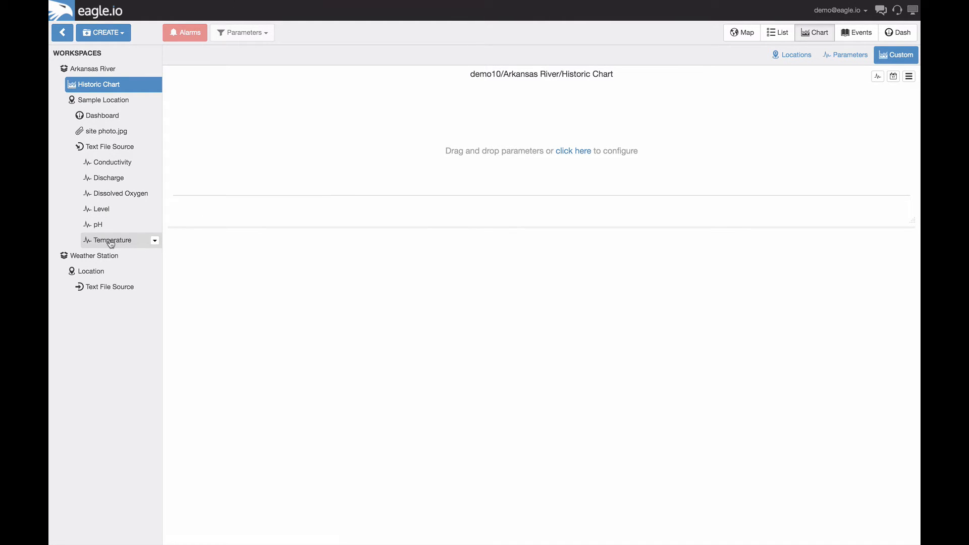
left_click_drag(109, 240, 405, 145)
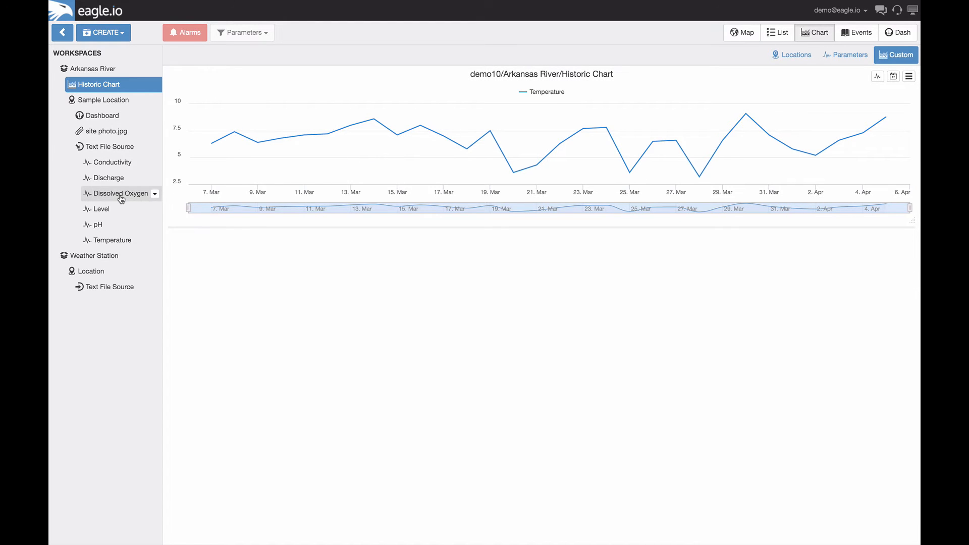
left_click(118, 193)
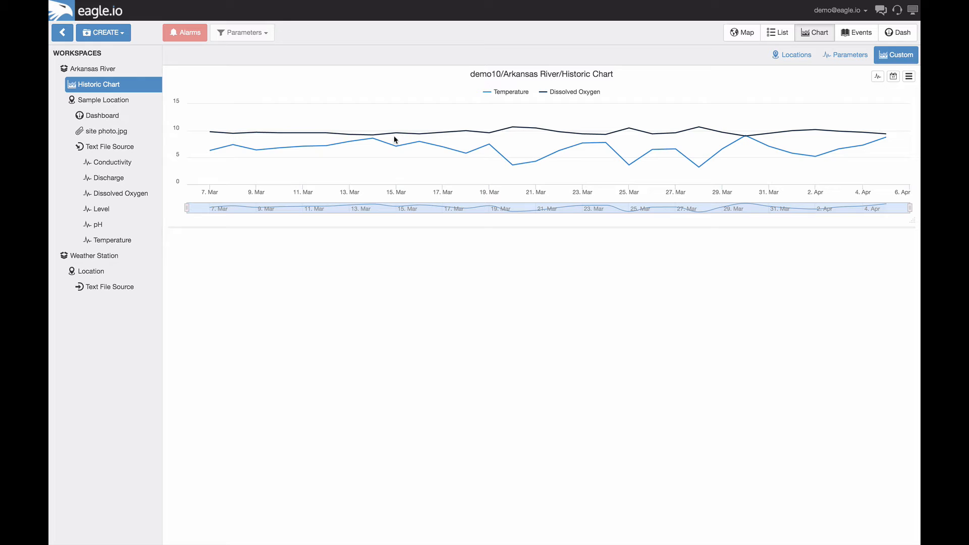
left_click(908, 76)
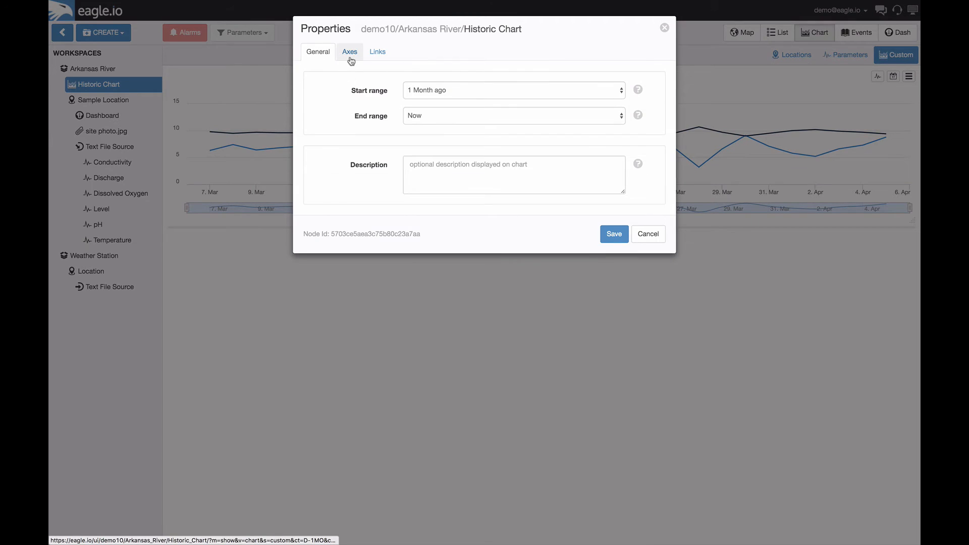
Step: Add two Y axes to the chart, named Temp and Diss Oxygen
left_click(349, 51)
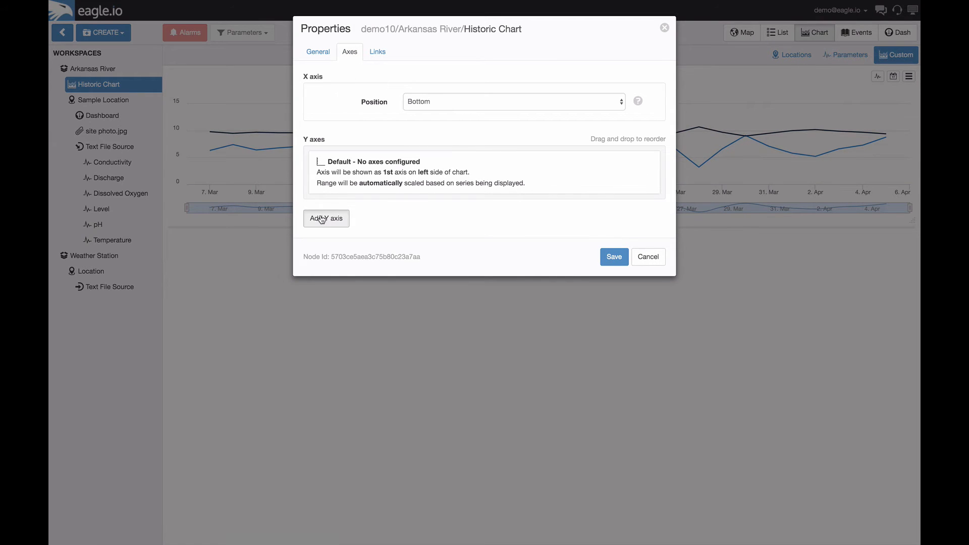
left_click(326, 218)
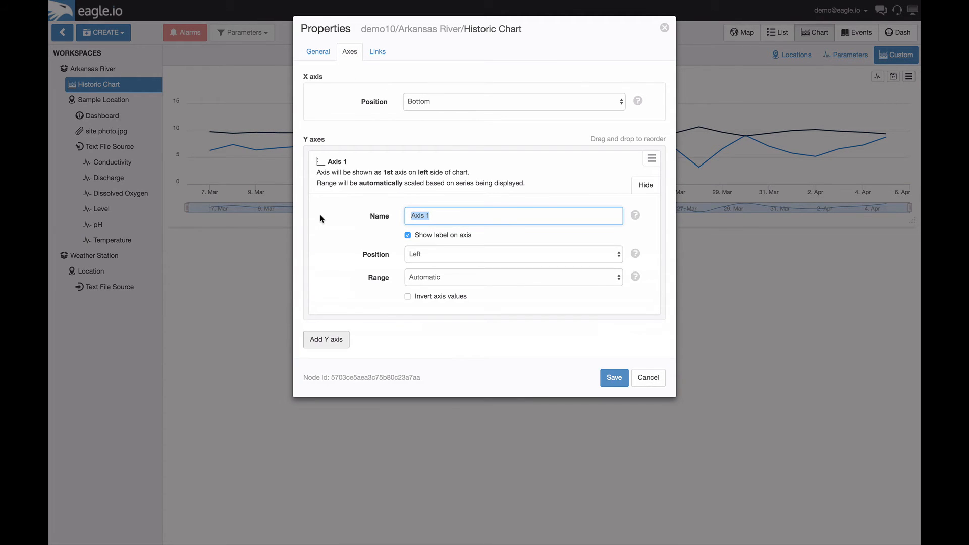
type("Temp")
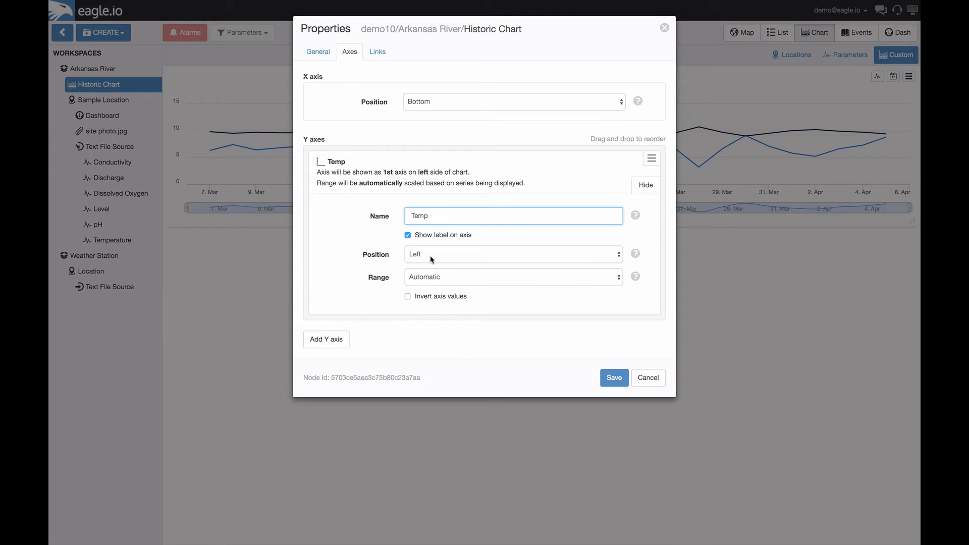
left_click(326, 339)
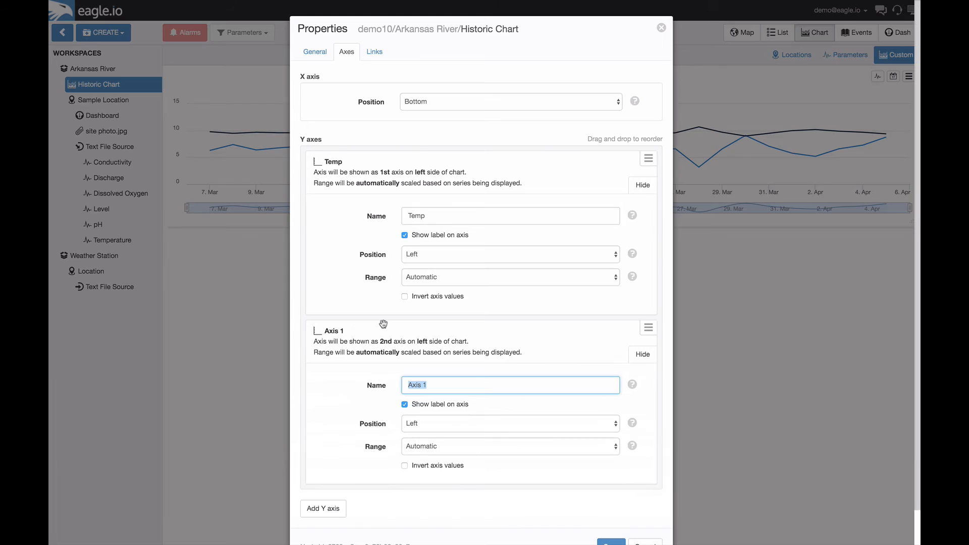
type("Diss")
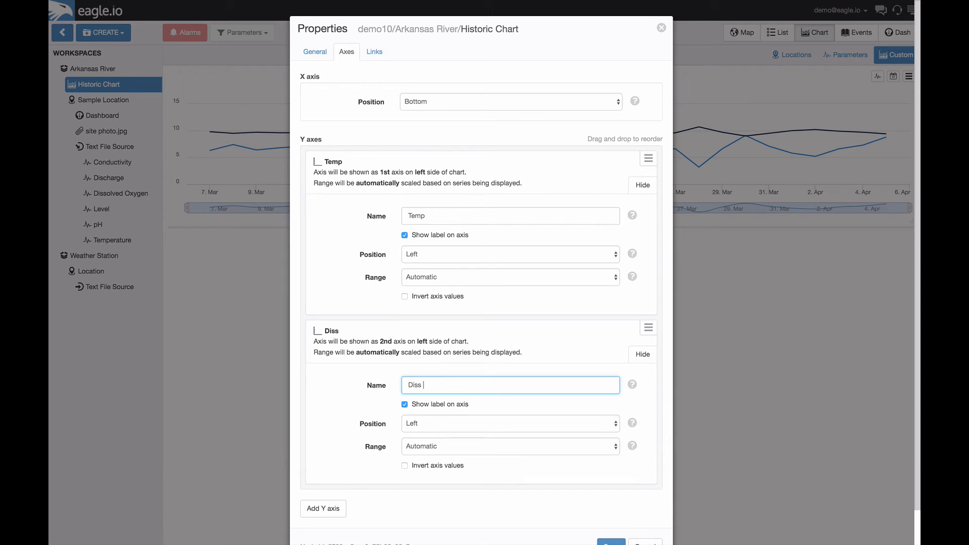
type("Oxygen")
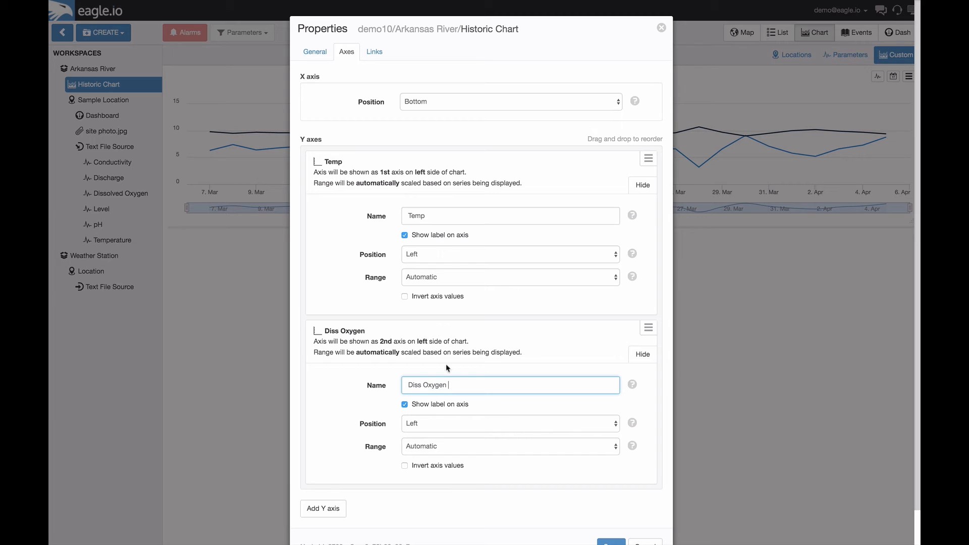
Step: Position the Diss Oxygen axis on the right and show the chart's parameter links
left_click(508, 423)
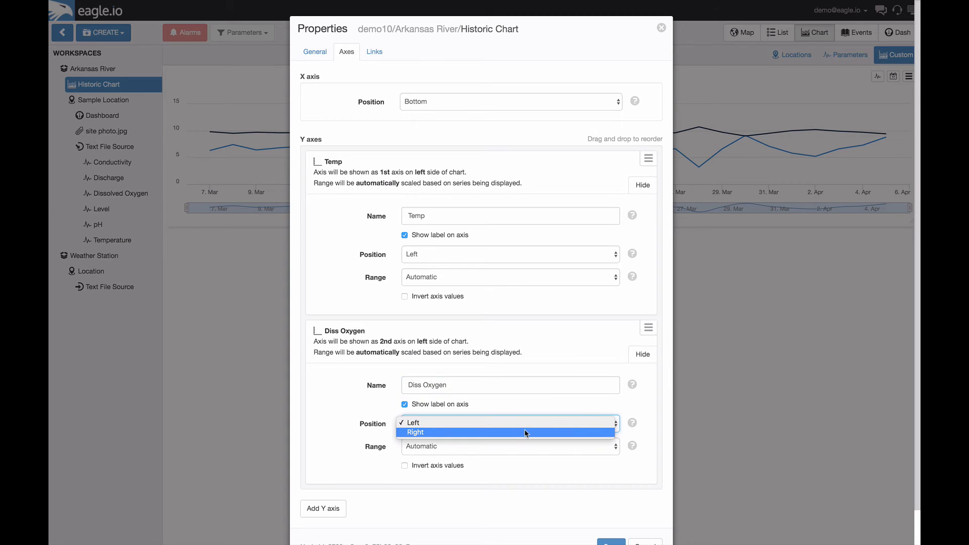
left_click(415, 432)
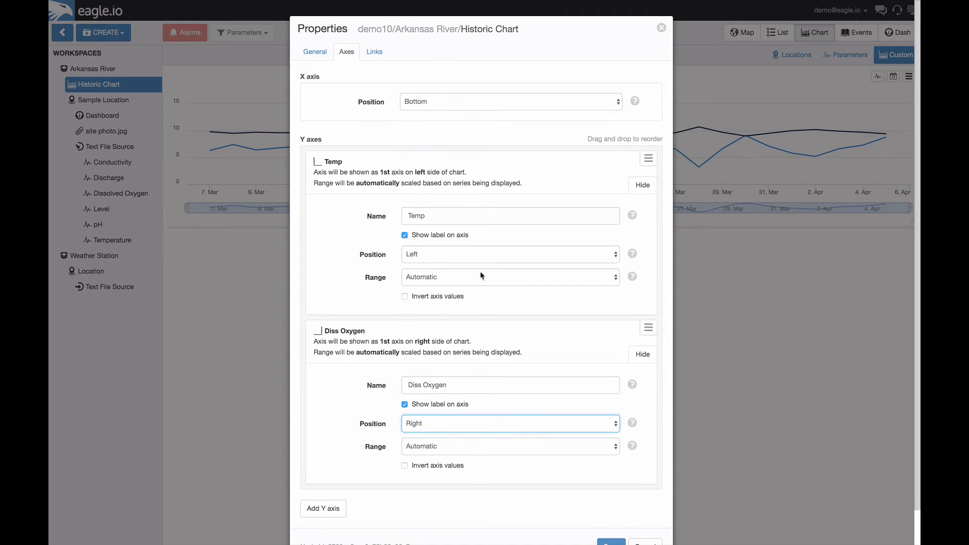
left_click(374, 52)
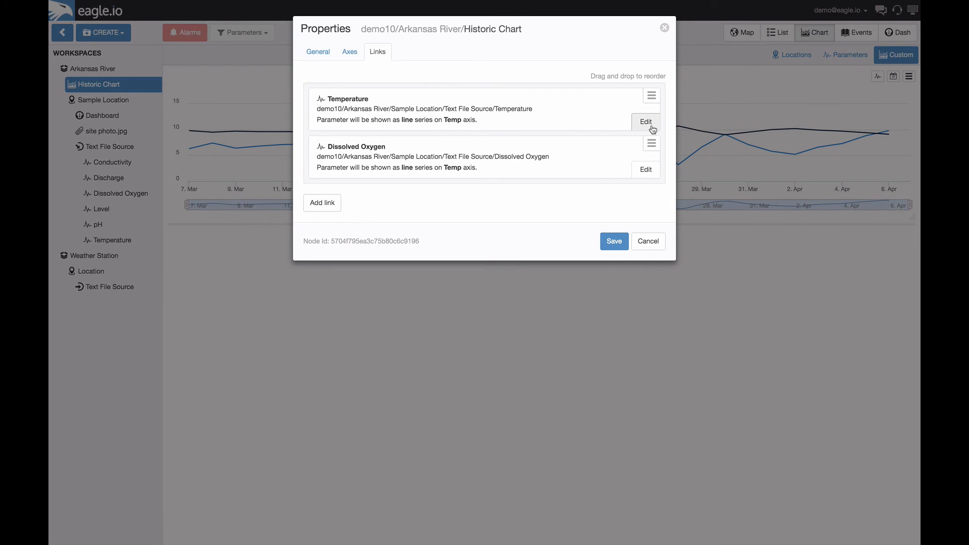
Step: Keep Temperature on the Temp axis, assign Dissolved Oxygen to Diss Oxygen, and save
left_click(645, 121)
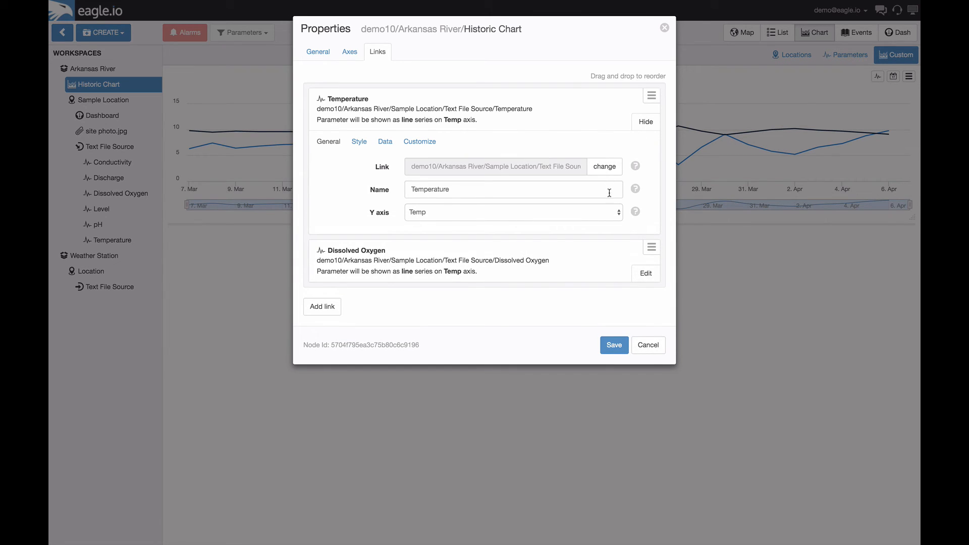
left_click(512, 212)
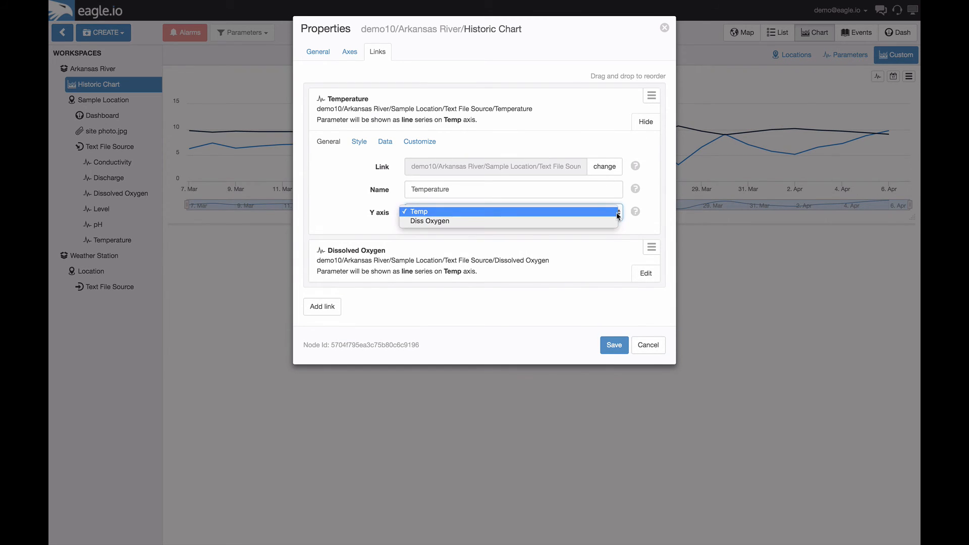
left_click(417, 211)
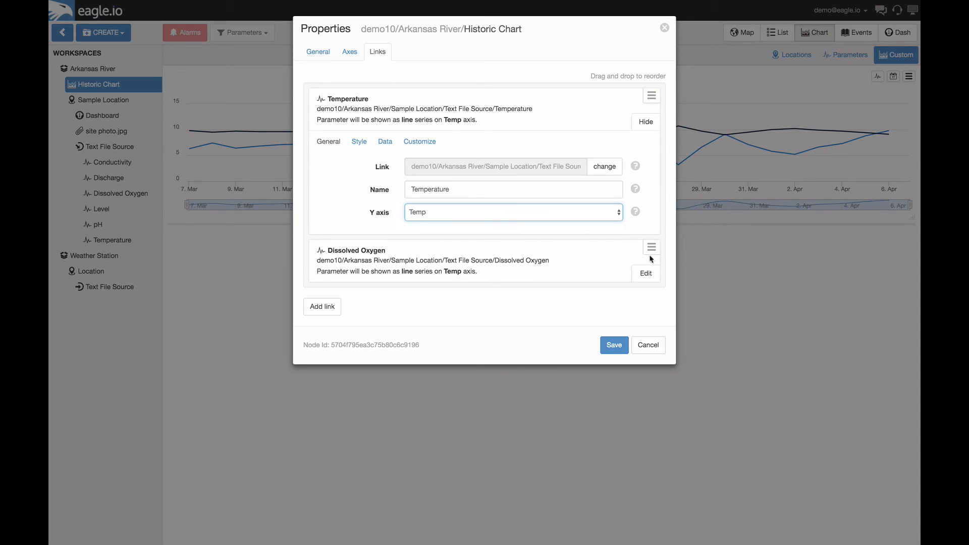
left_click(645, 274)
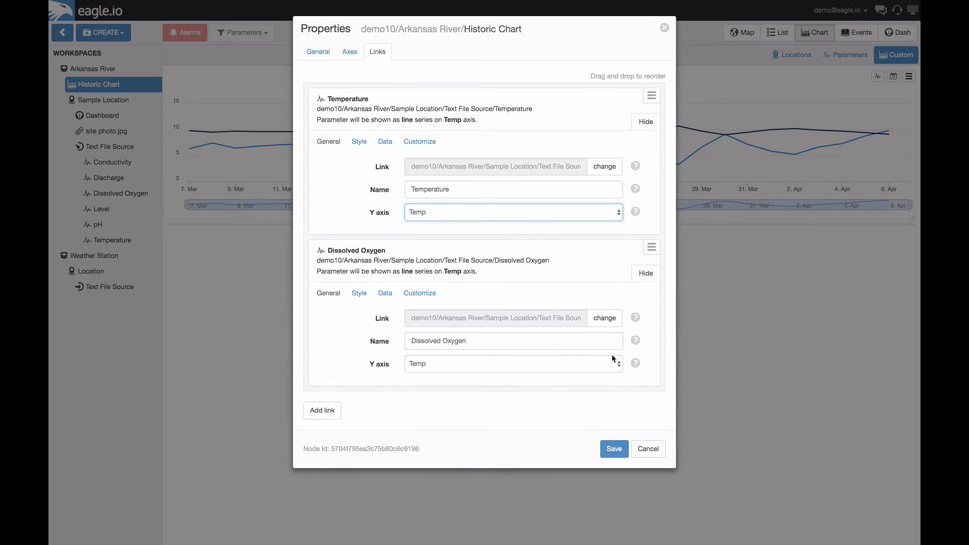
left_click(513, 364)
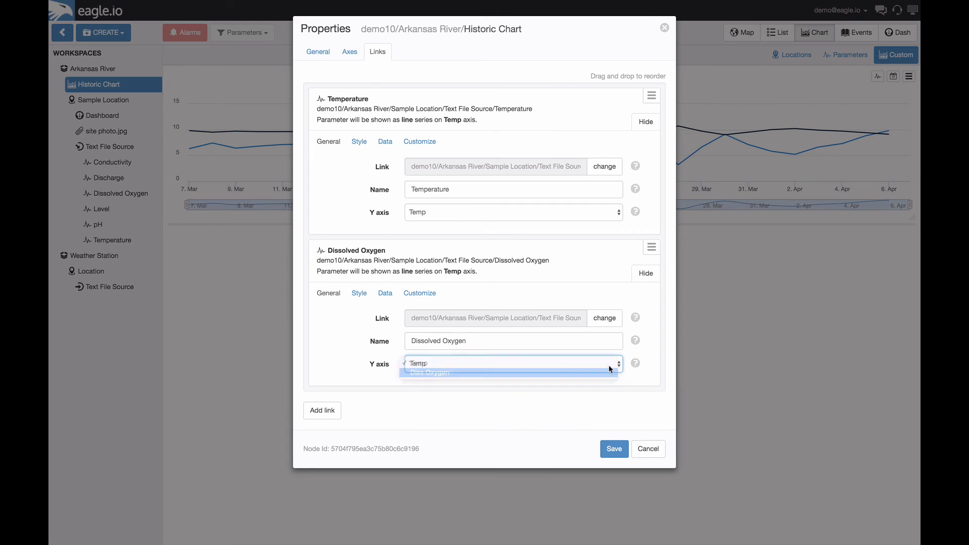
left_click(430, 372)
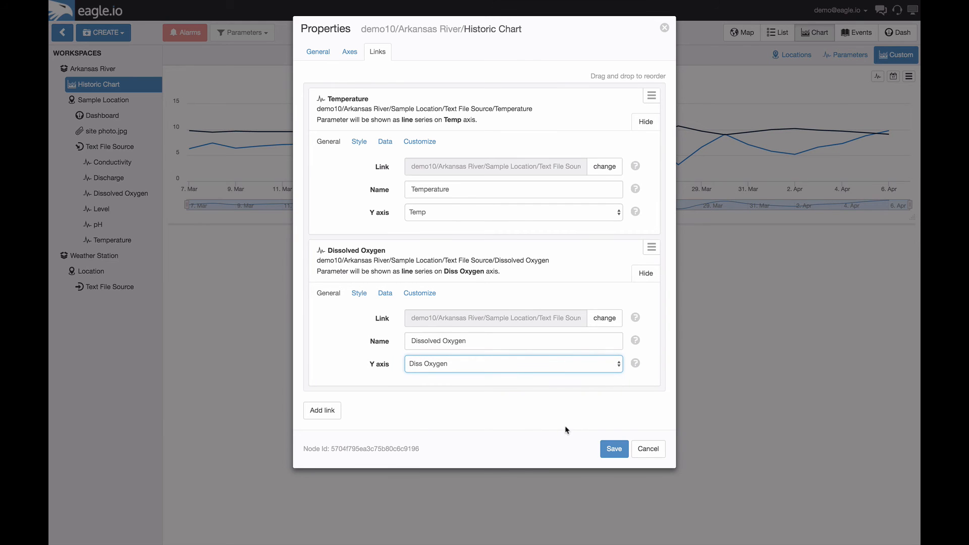
left_click(612, 448)
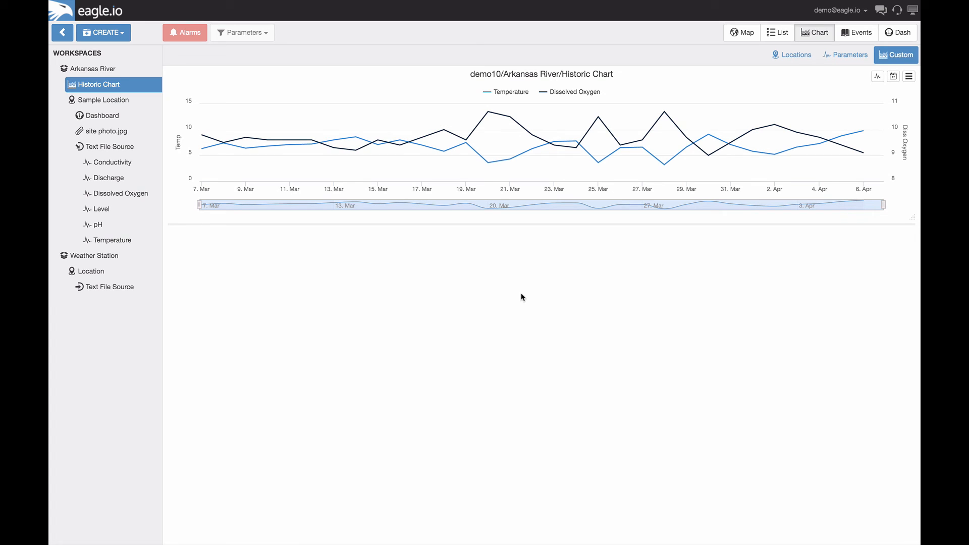
mouse_move(175, 157)
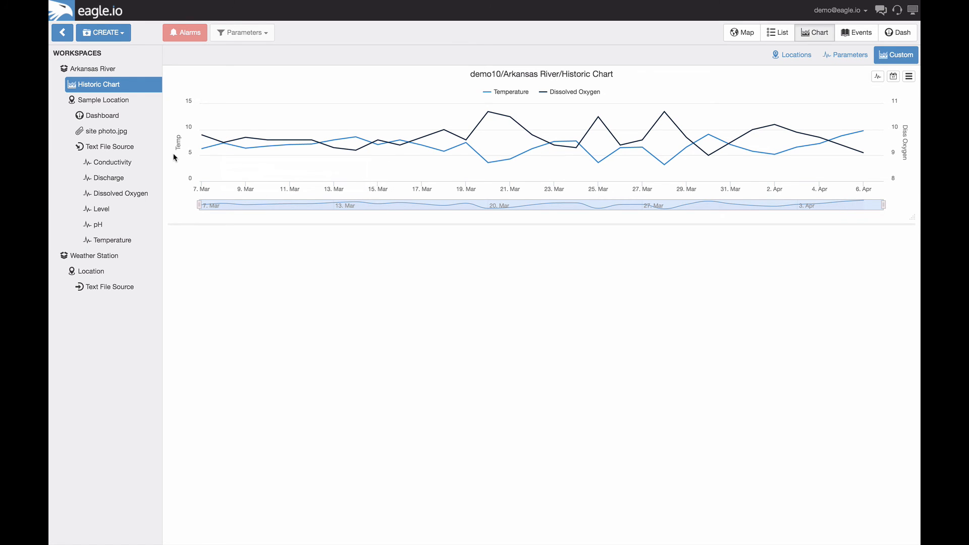
mouse_move(907, 164)
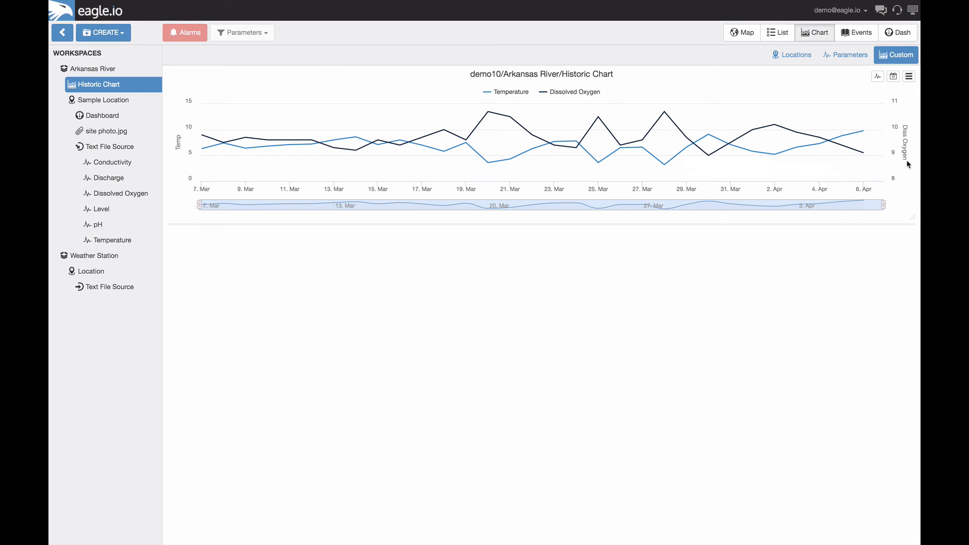
mouse_move(406, 262)
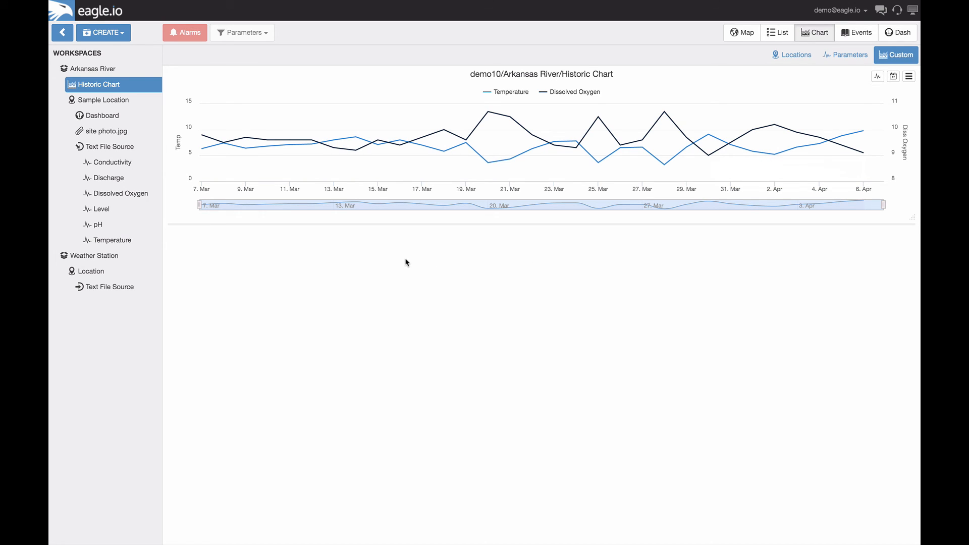
mouse_move(398, 267)
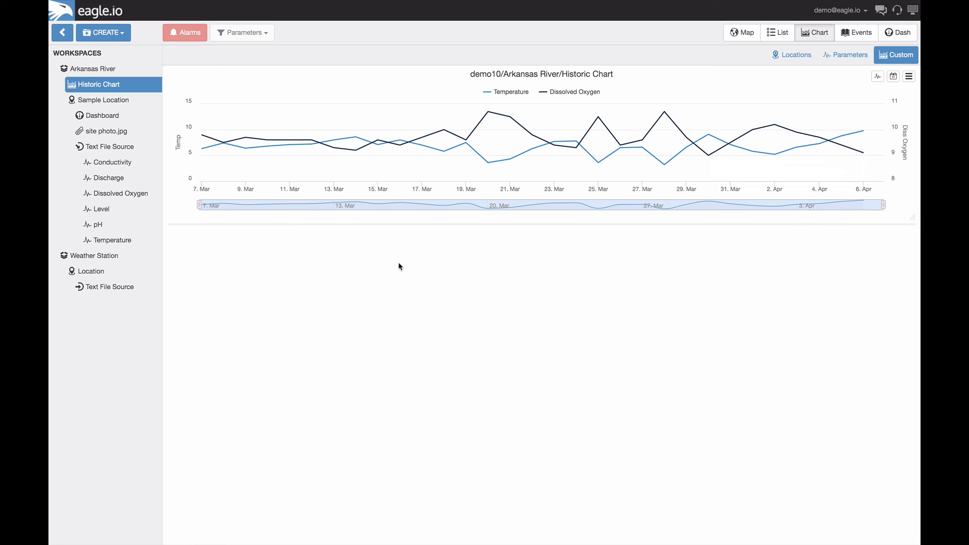
left_click(110, 285)
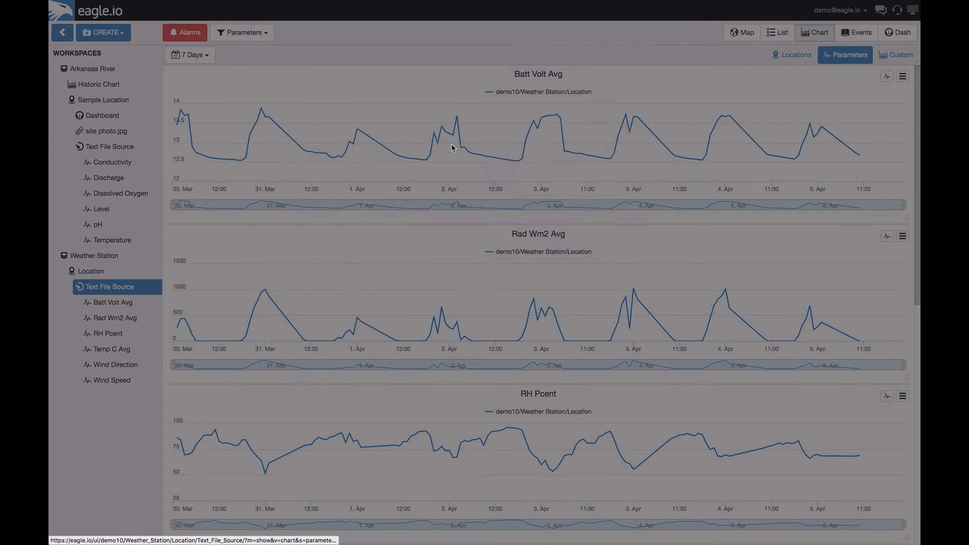
Step: Create a Wind Rose Chart under Weather Station and drag Wind Speed onto it
left_click(106, 395)
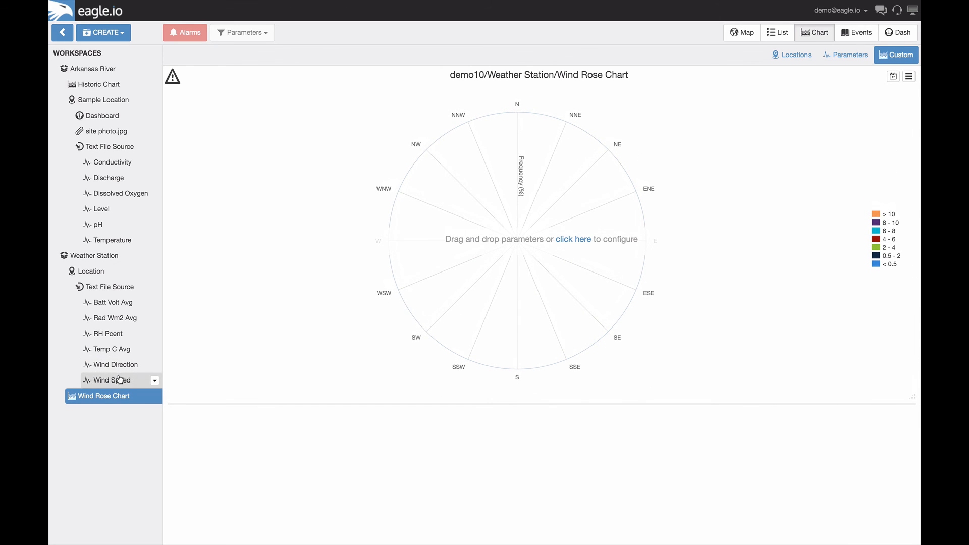
left_click_drag(107, 381, 430, 306)
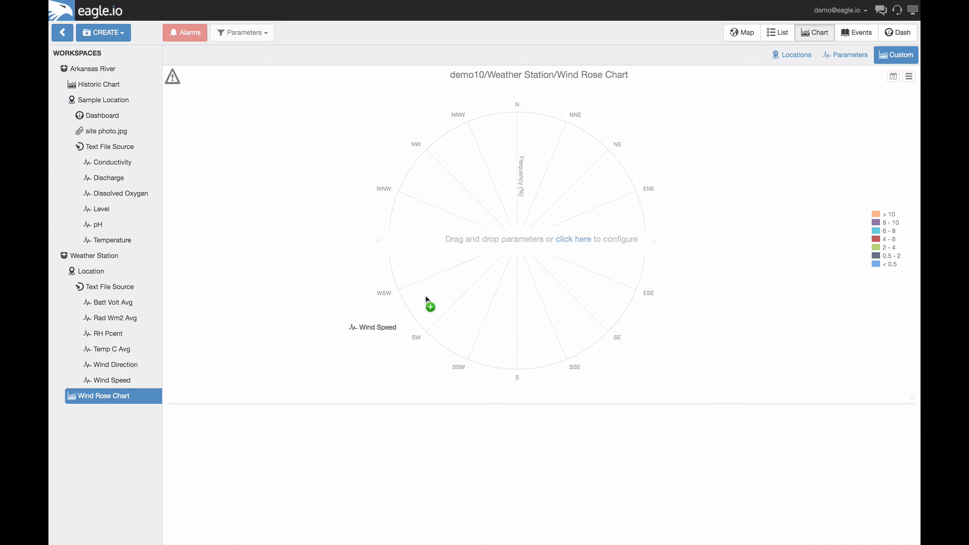